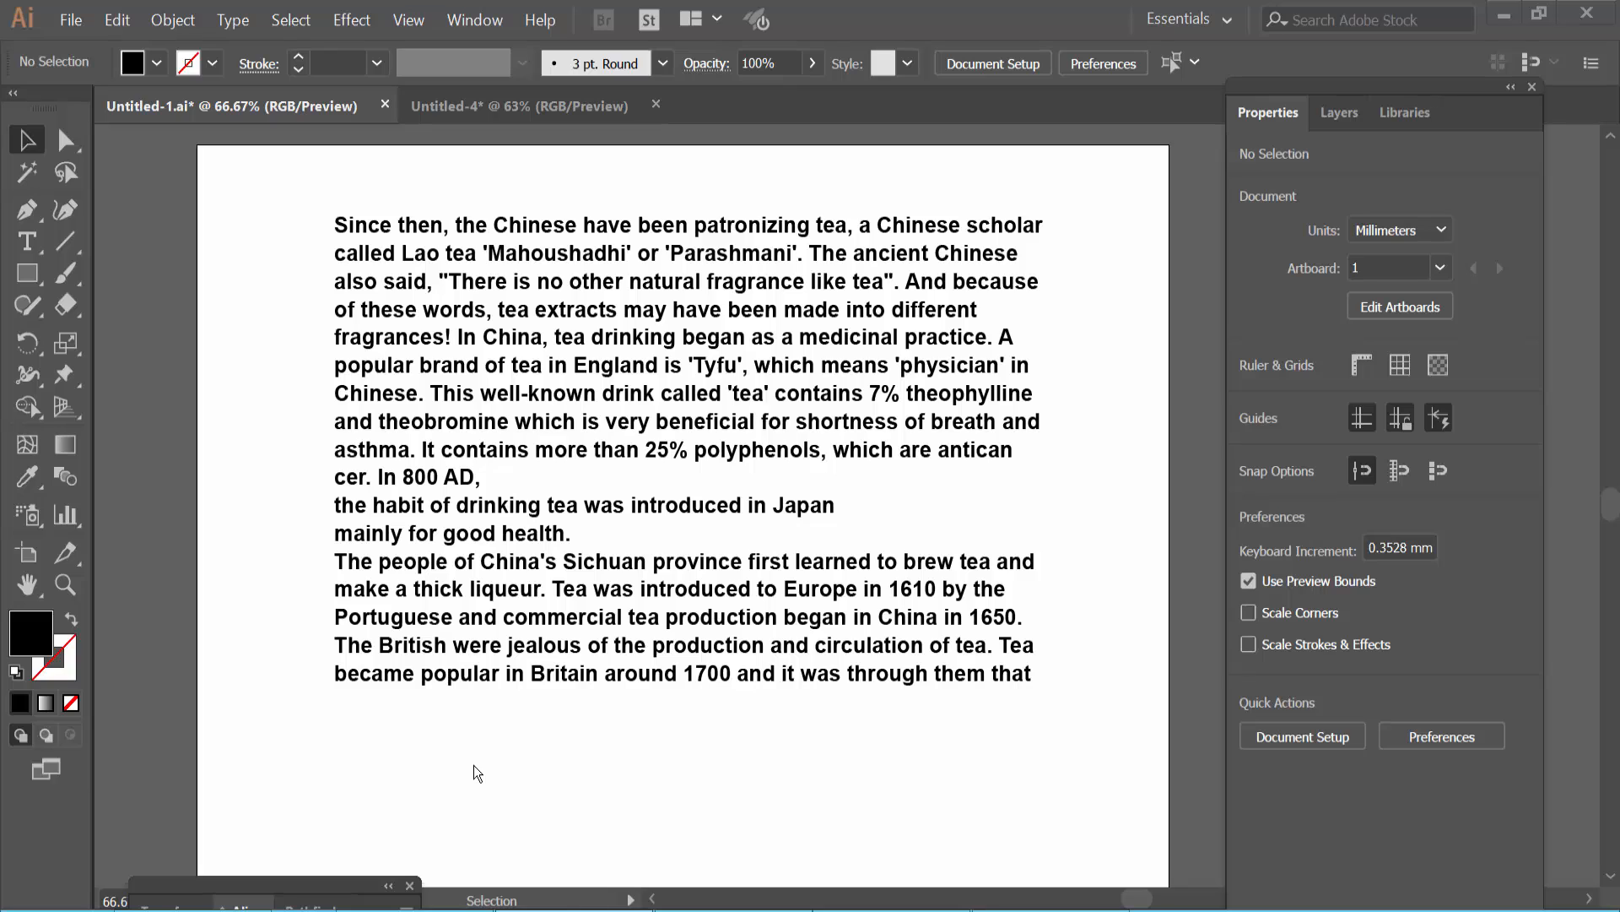
pyautogui.moveTo(317, 452)
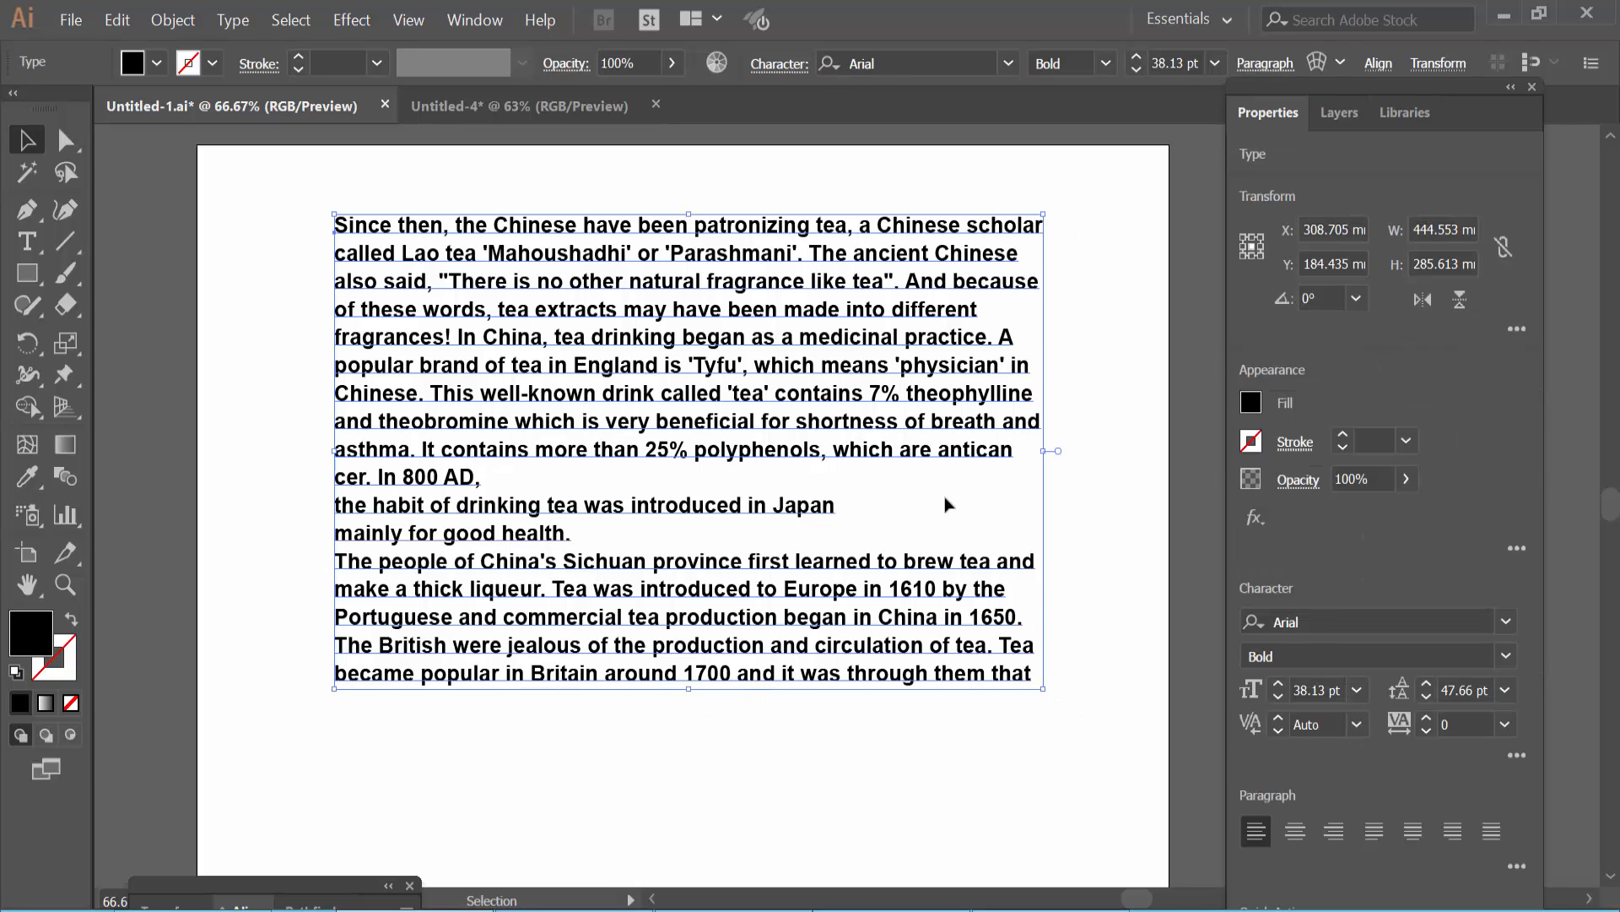
pyautogui.moveTo(762, 454)
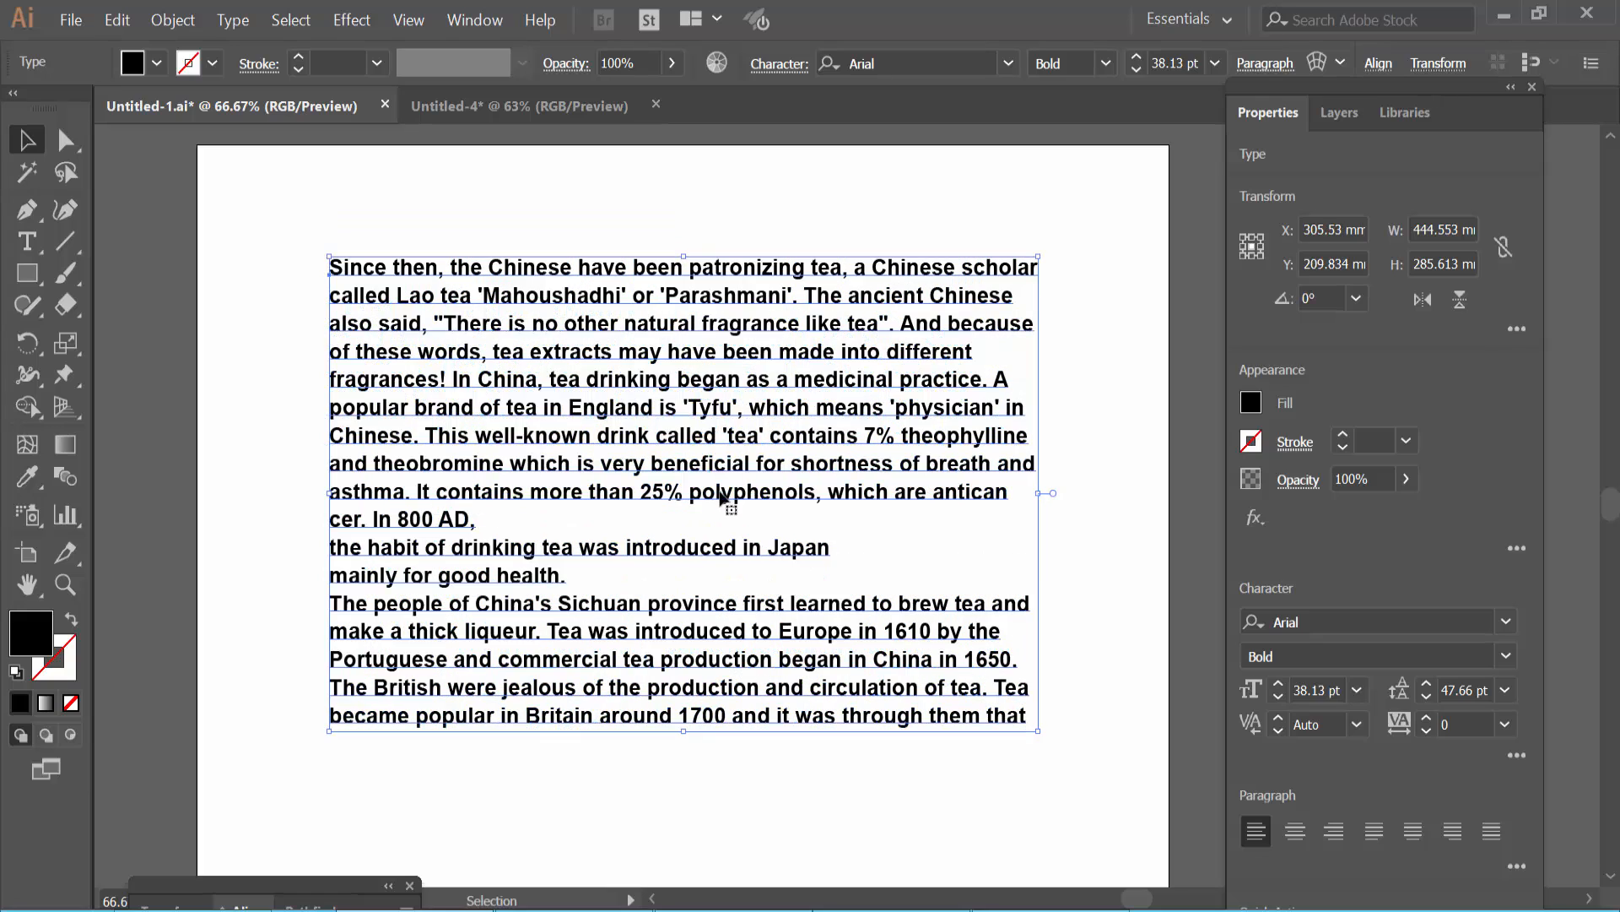
pyautogui.moveTo(893, 558)
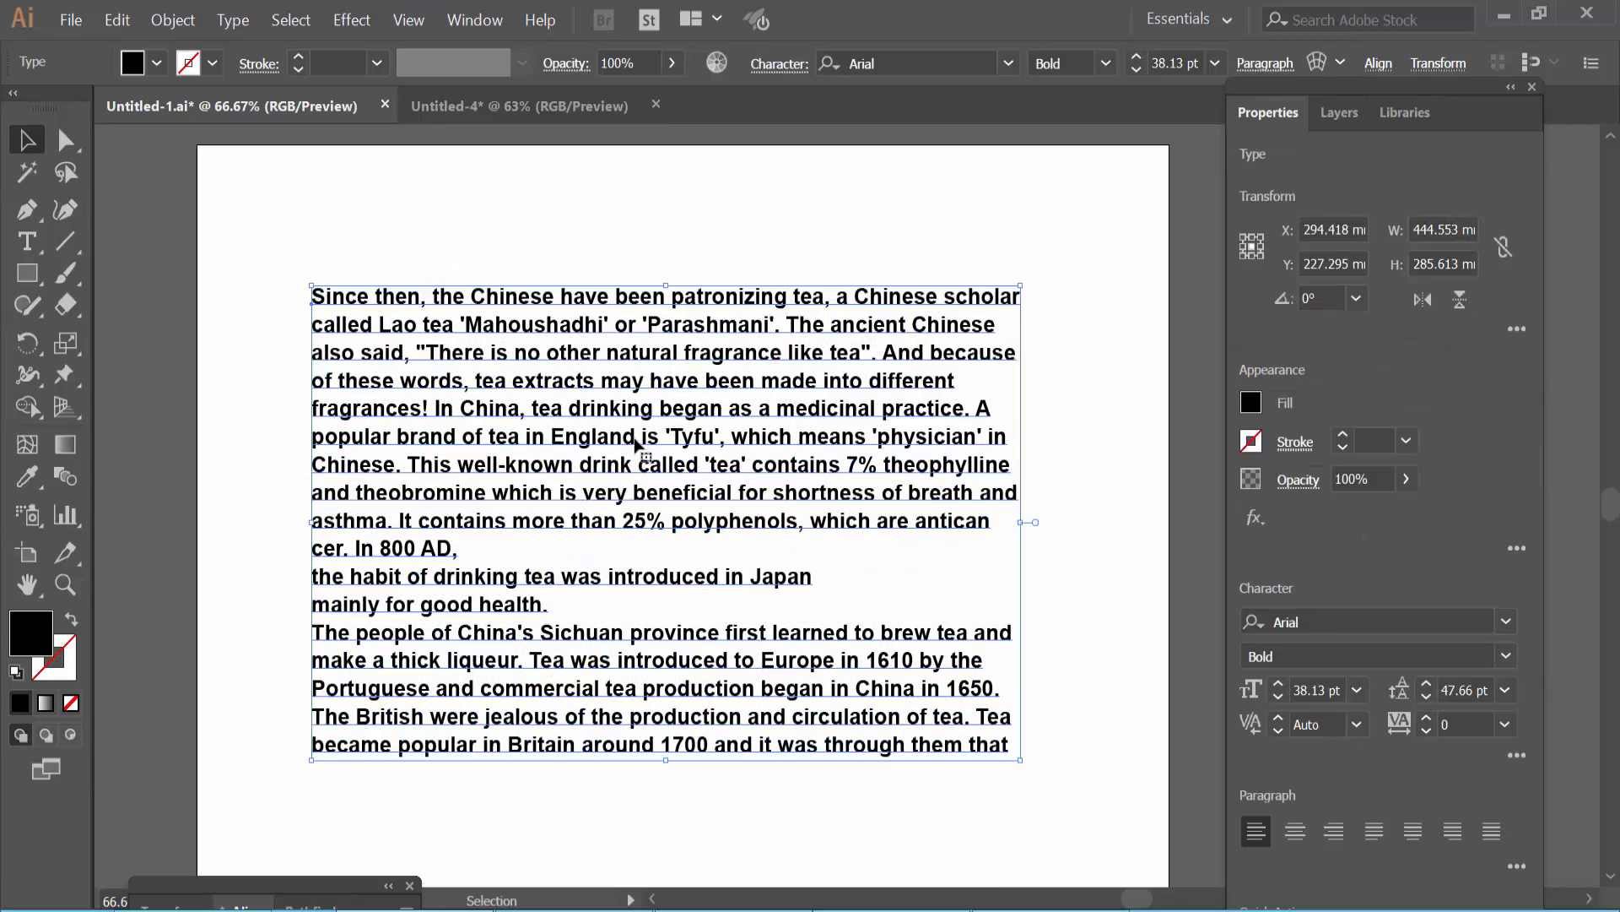
# Step: Drag the tea paragraph's text frame and nudge it into place near the artboard's centre
pyautogui.moveTo(635, 445); pyautogui.dragTo(667, 424)
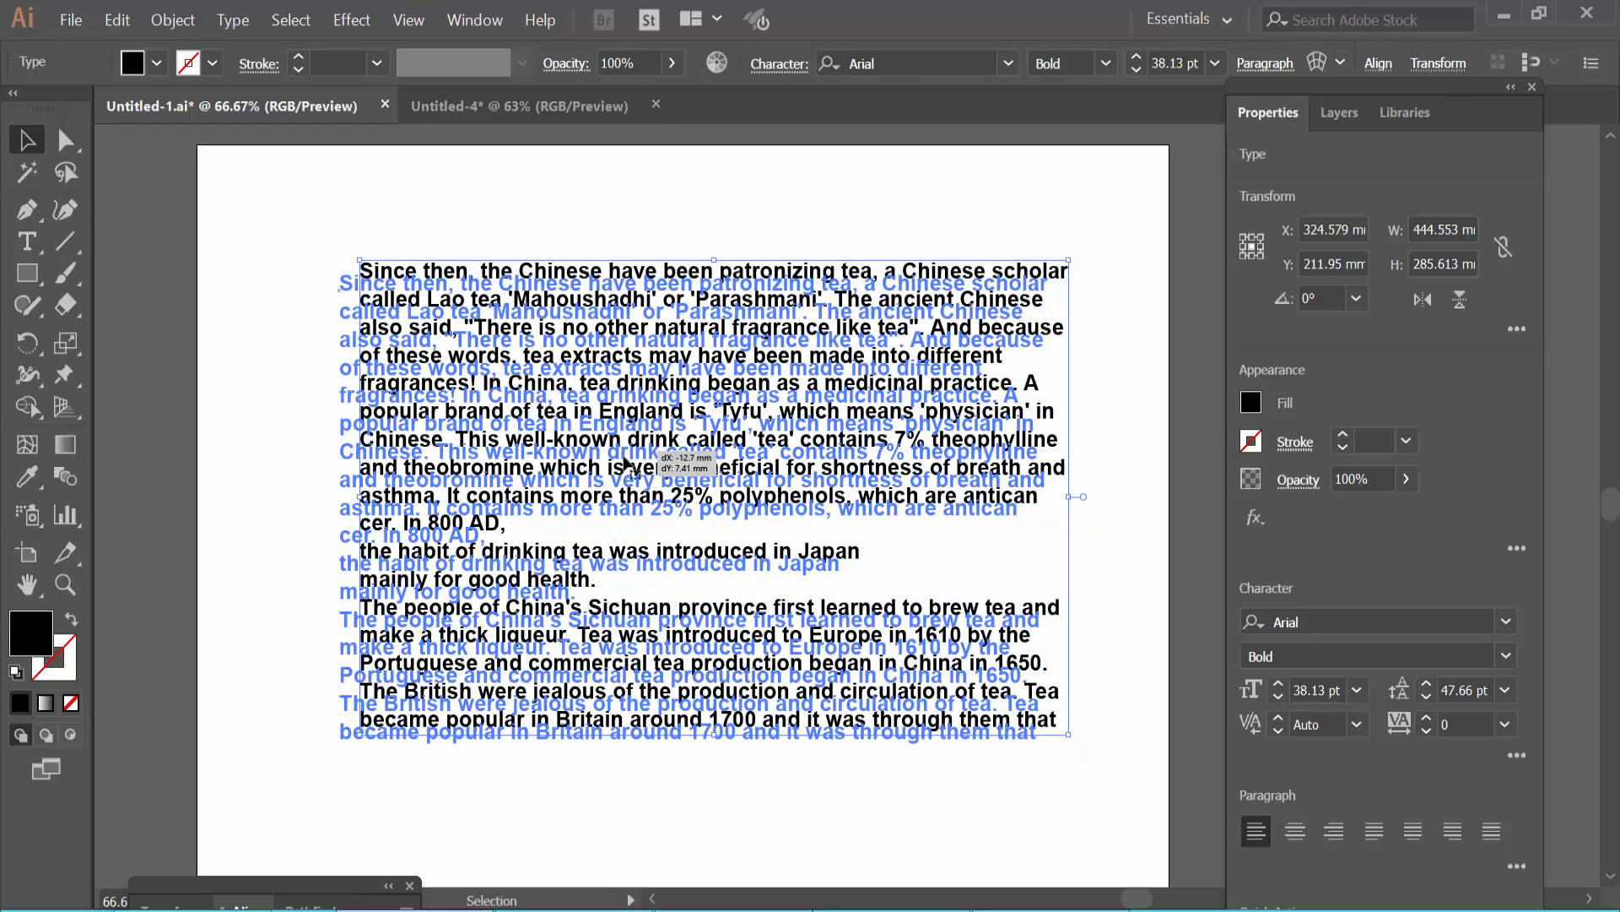
pyautogui.moveTo(714, 455); pyautogui.dragTo(700, 463)
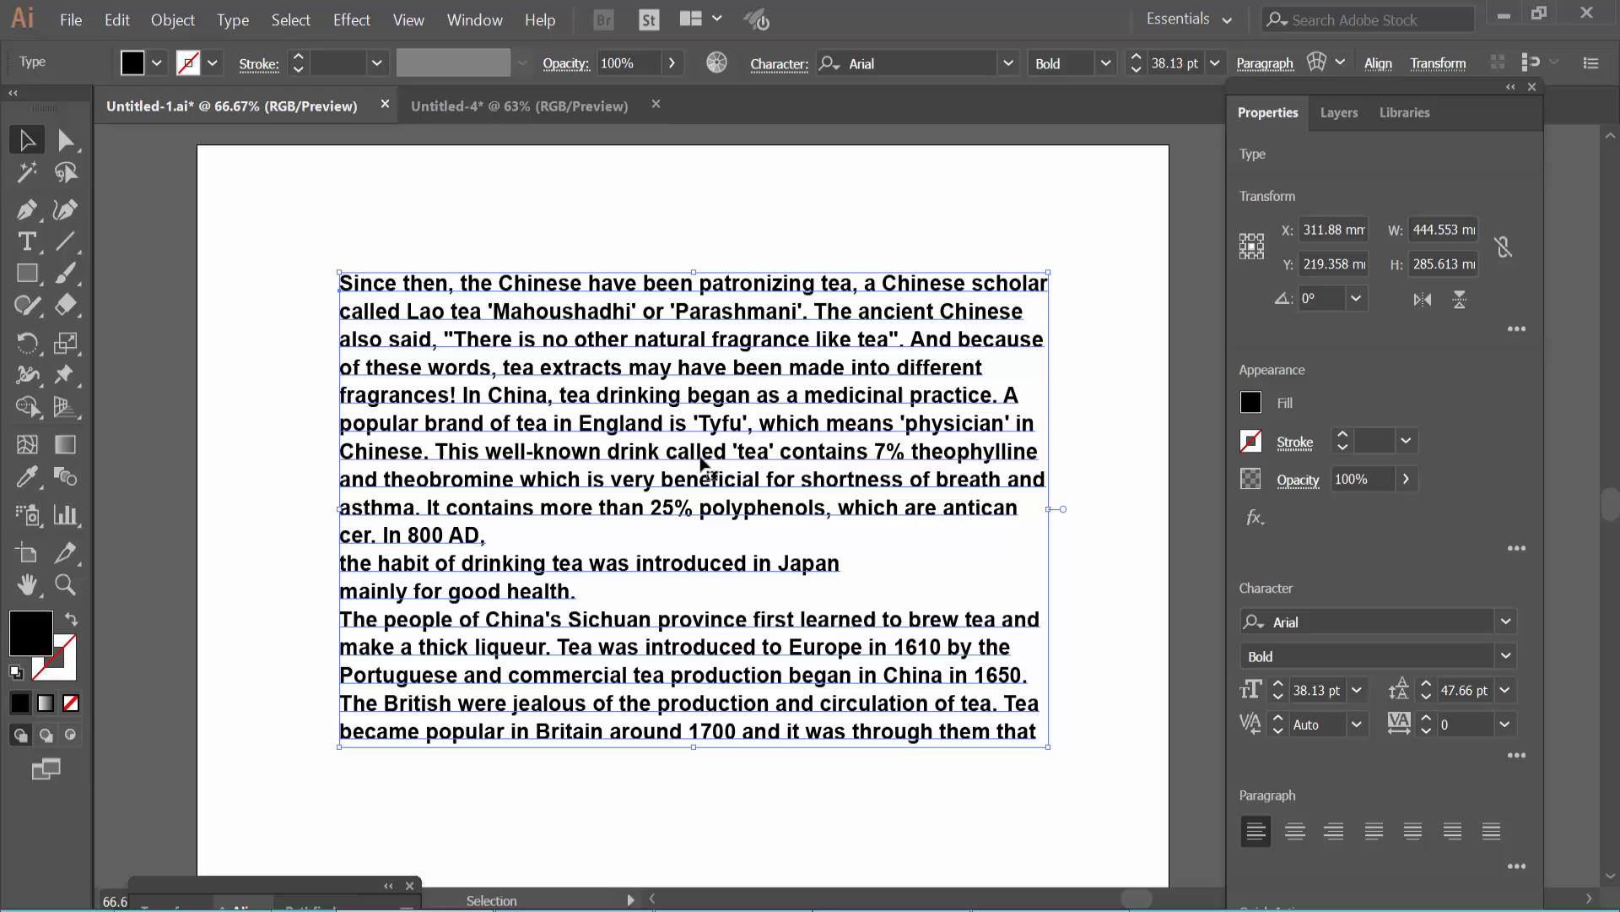